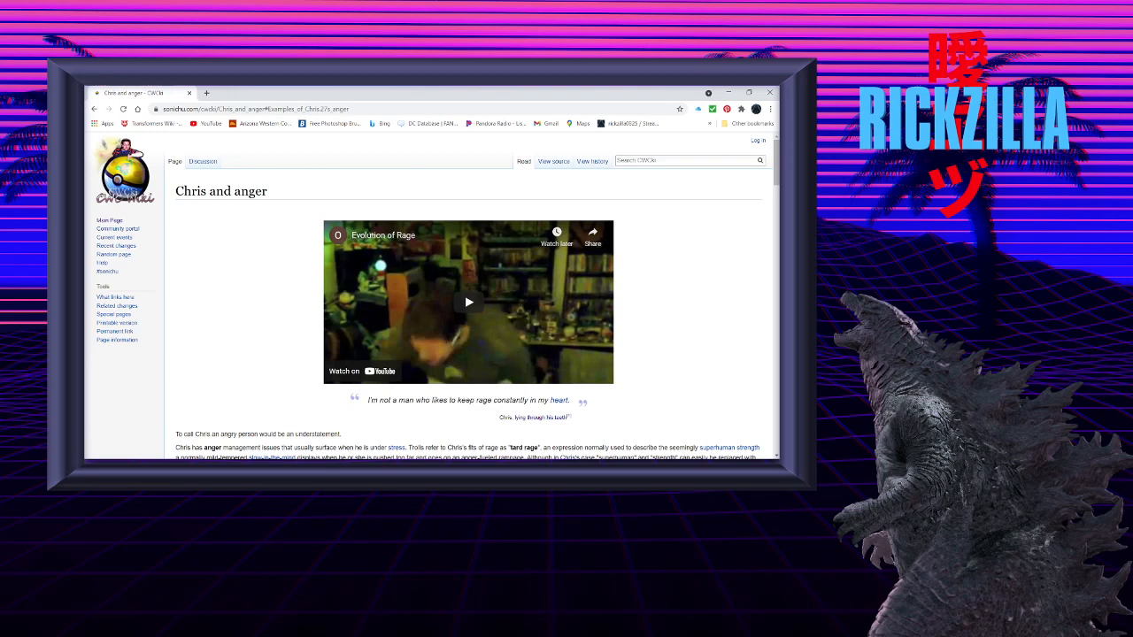
Scroll through the Causes of Chris's anger paragraphs until Examples of Chris's anger begins below.
scroll("down", 3)
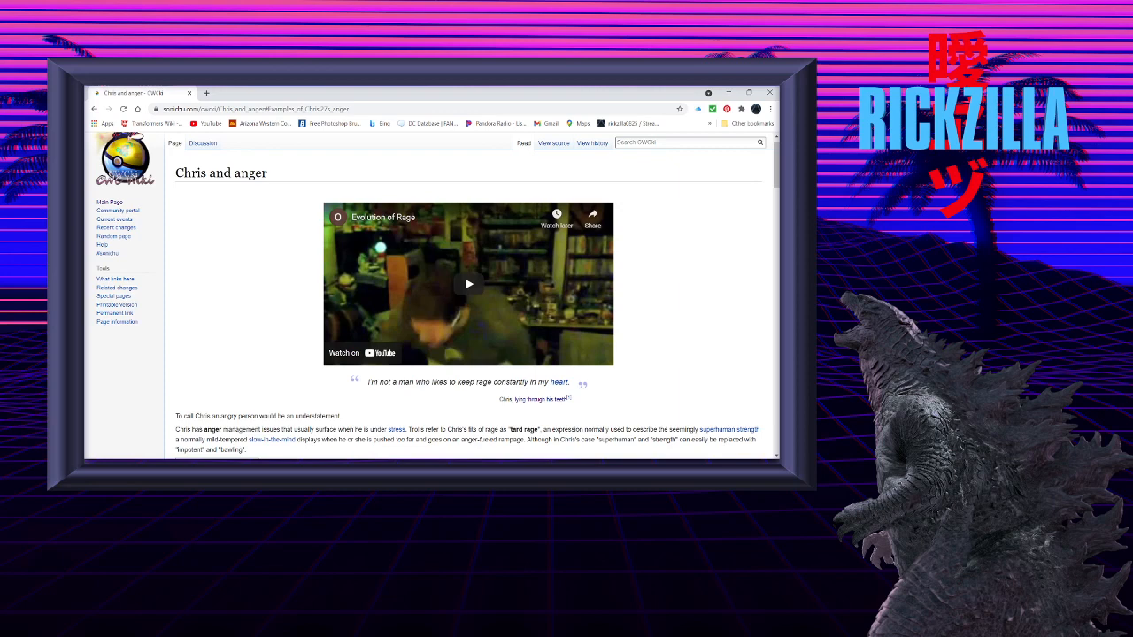
scroll("down", 3)
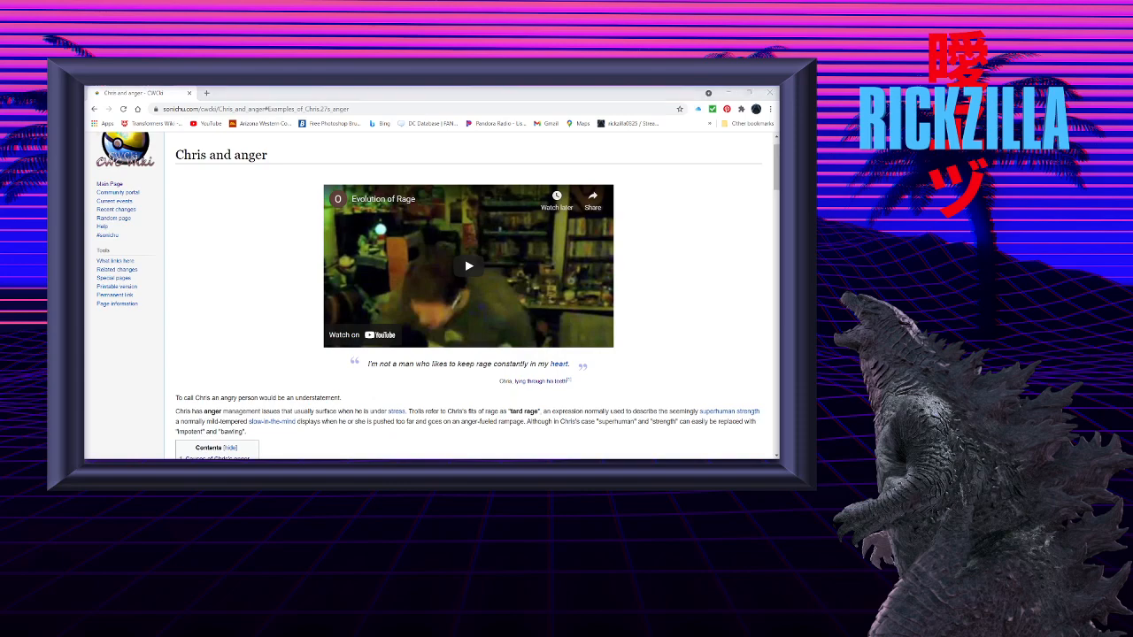
scroll("down", 3)
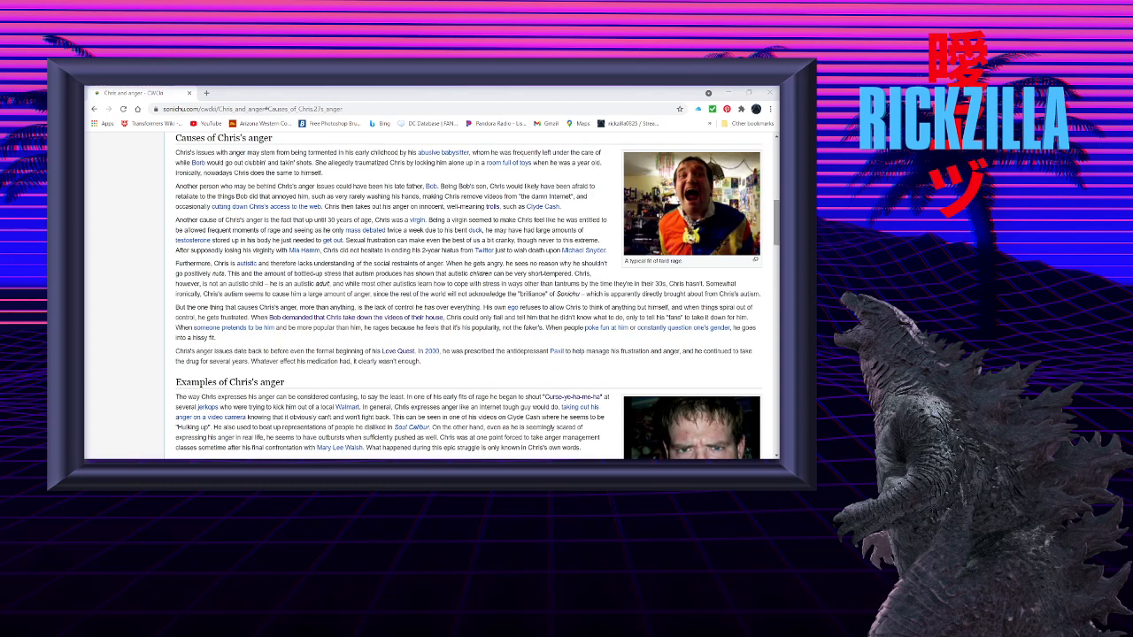
mouse_move(690, 204)
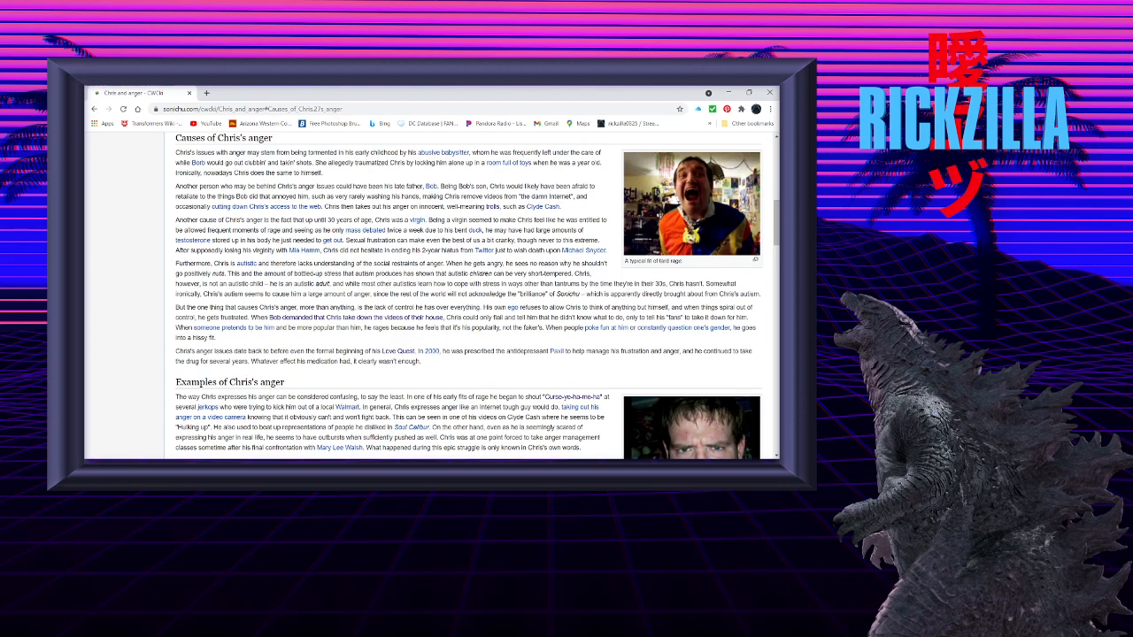
Scroll to the Examples of Chris's anger section with its quoted passages and YouTube Finale example.
scroll("down", 3)
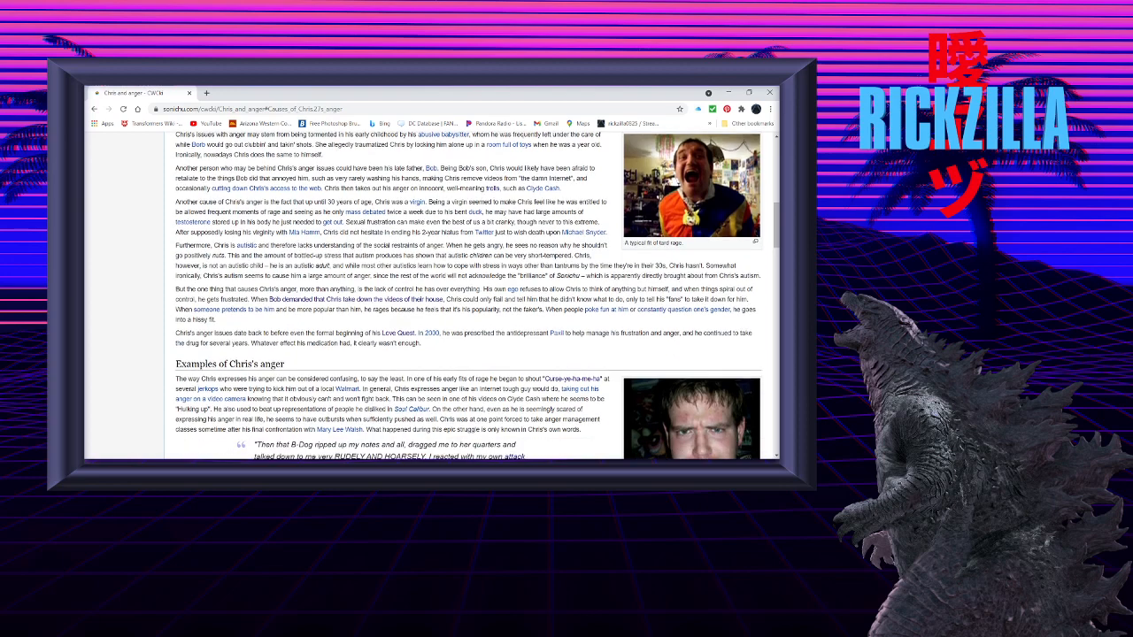
scroll("down", 3)
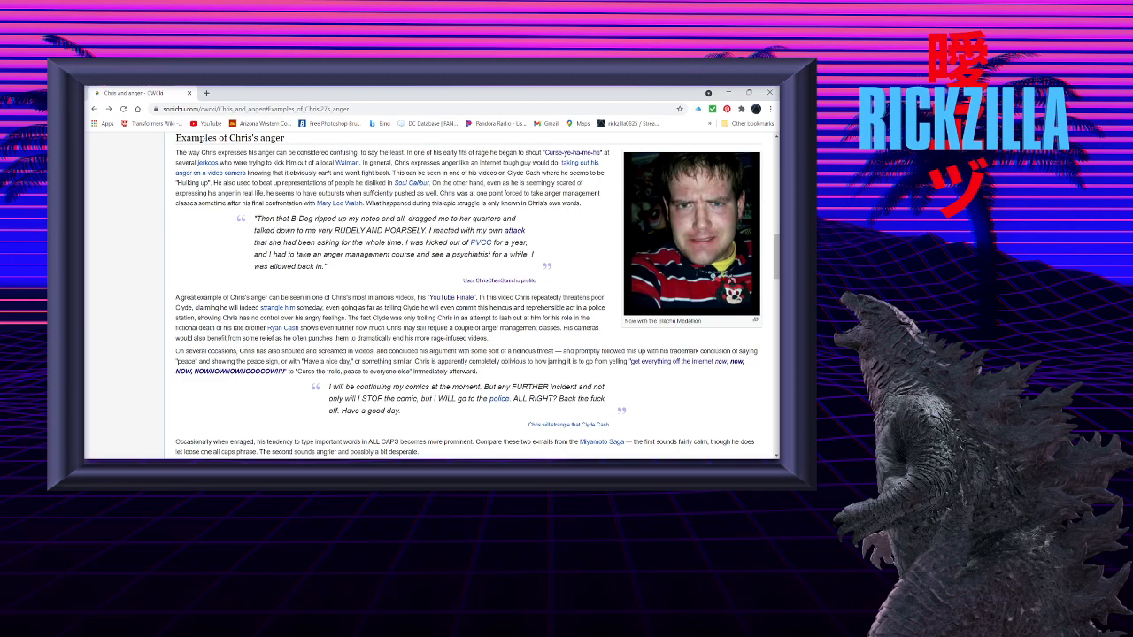
Scroll past the YouTube Finale paragraph to the Miyamoto Saga all-caps e-mail comparison.
scroll("down", 3)
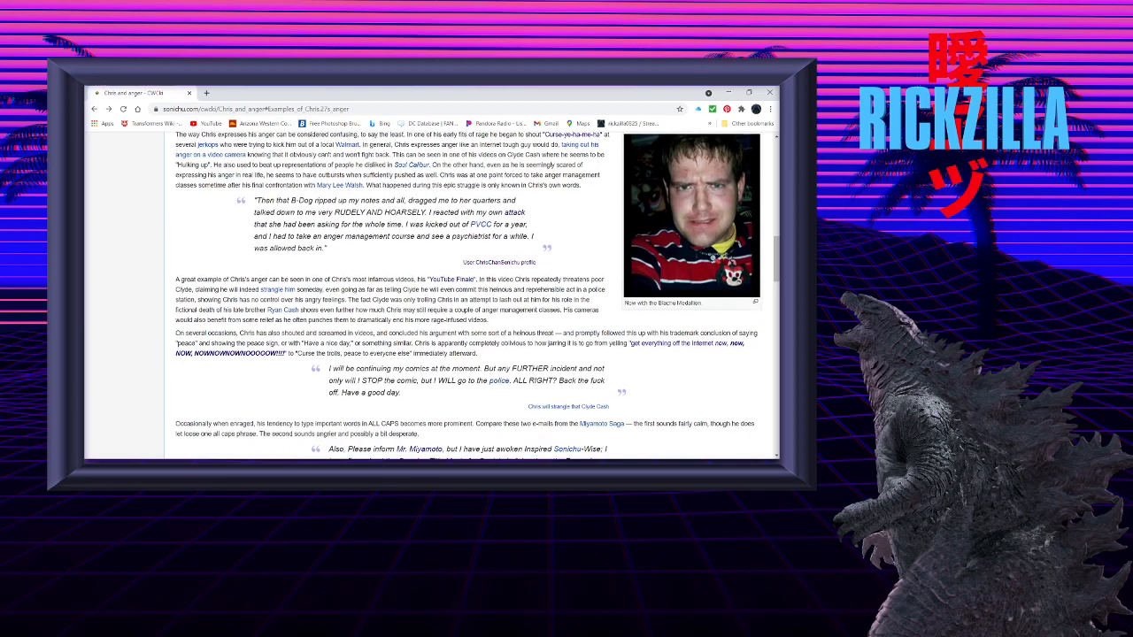
scroll("down", 3)
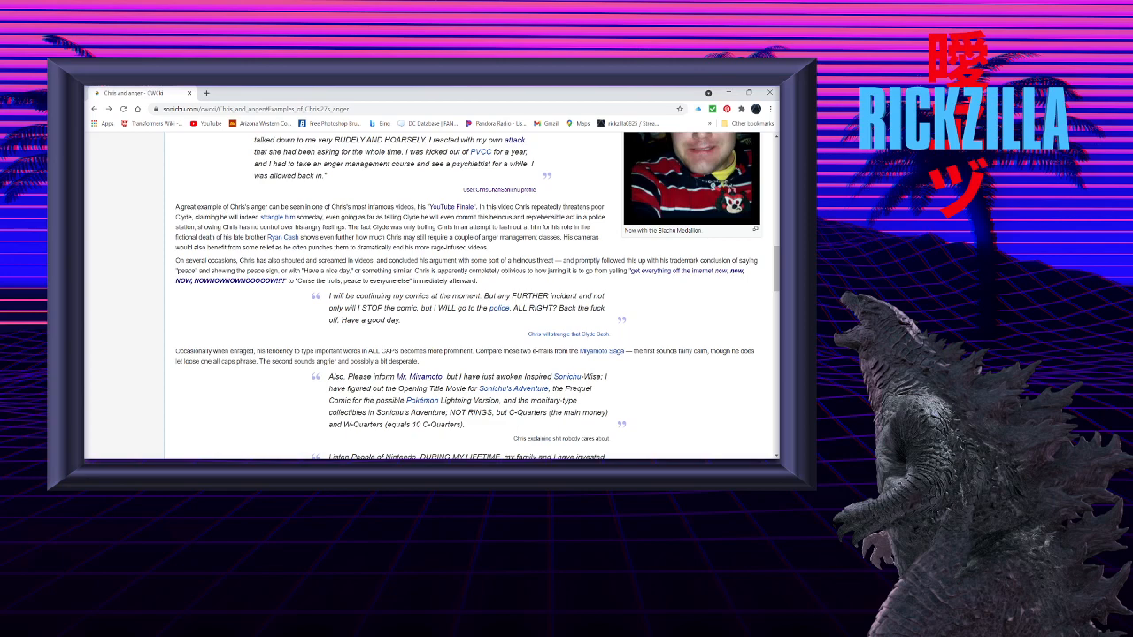
Scroll to fully show the 'Listen People of Nintendo' e-mail about the Seattle trip.
scroll("down", 3)
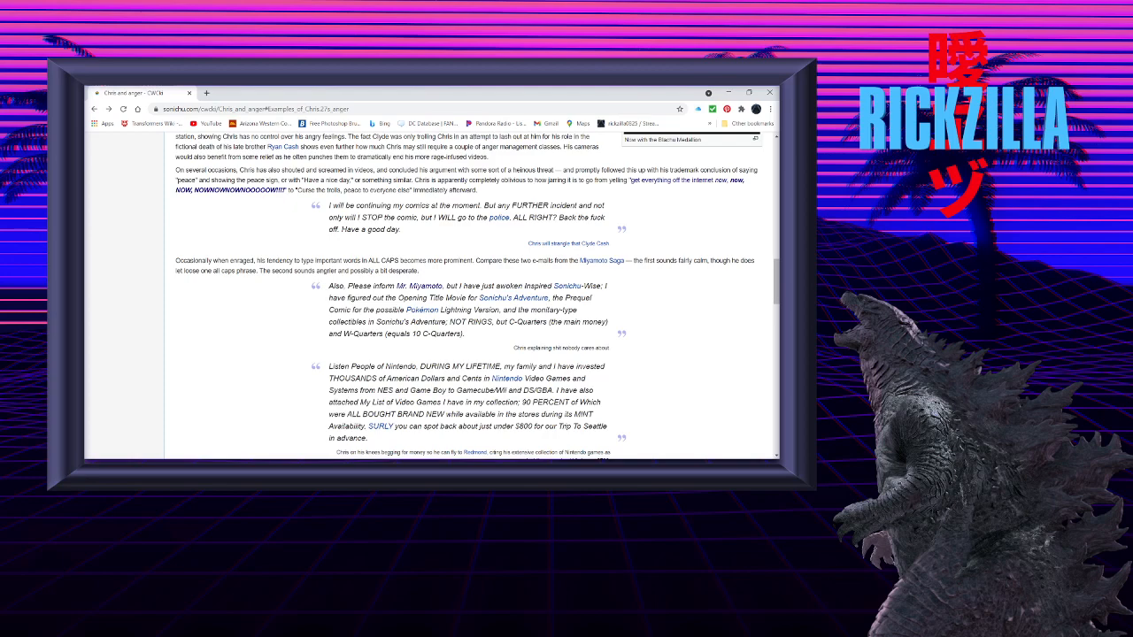
Scroll to reveal the paragraph on Chris taking out his rage on his Clown Doll.
scroll("down", 3)
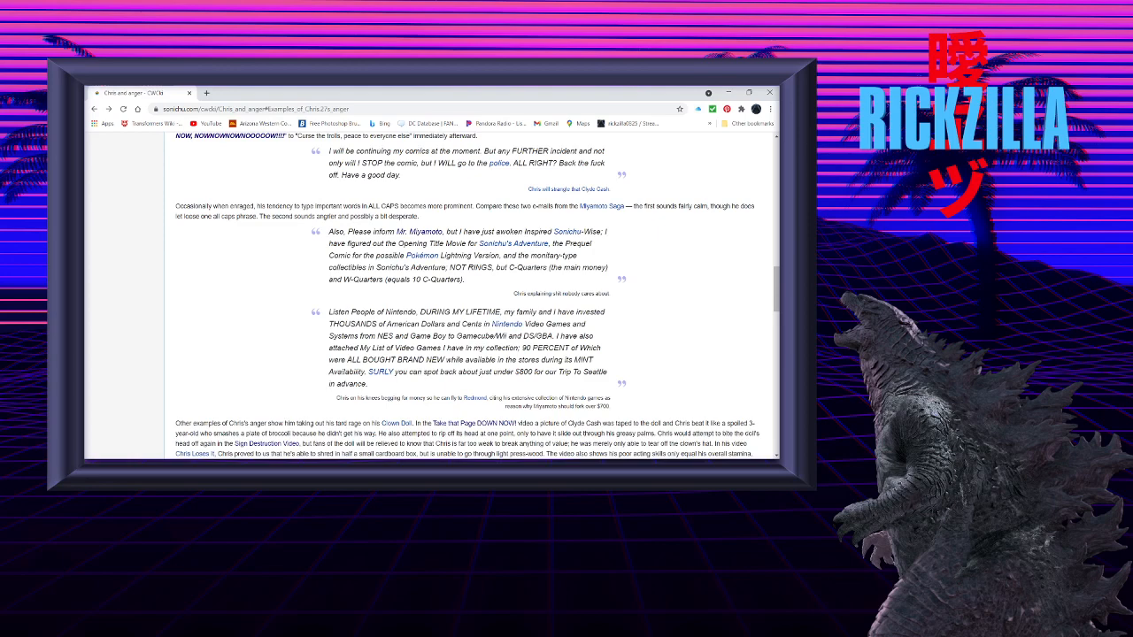
Scroll to the RRRAAAARRGGHH!! quote from Chris Loses It and the angry phone calls paragraph.
scroll("down", 3)
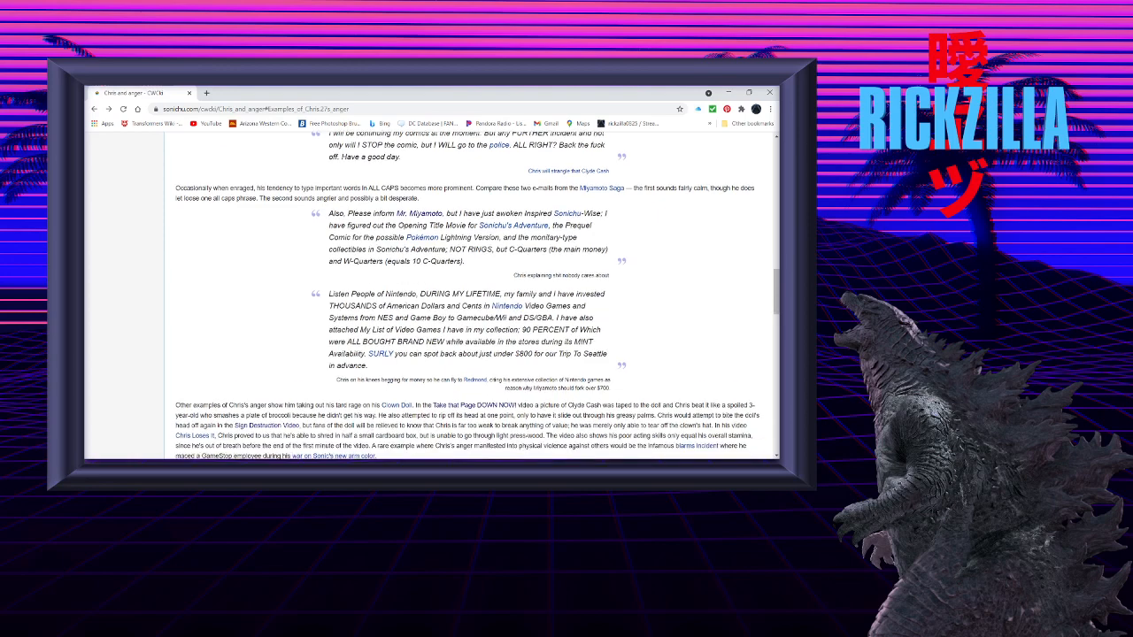
scroll("down", 3)
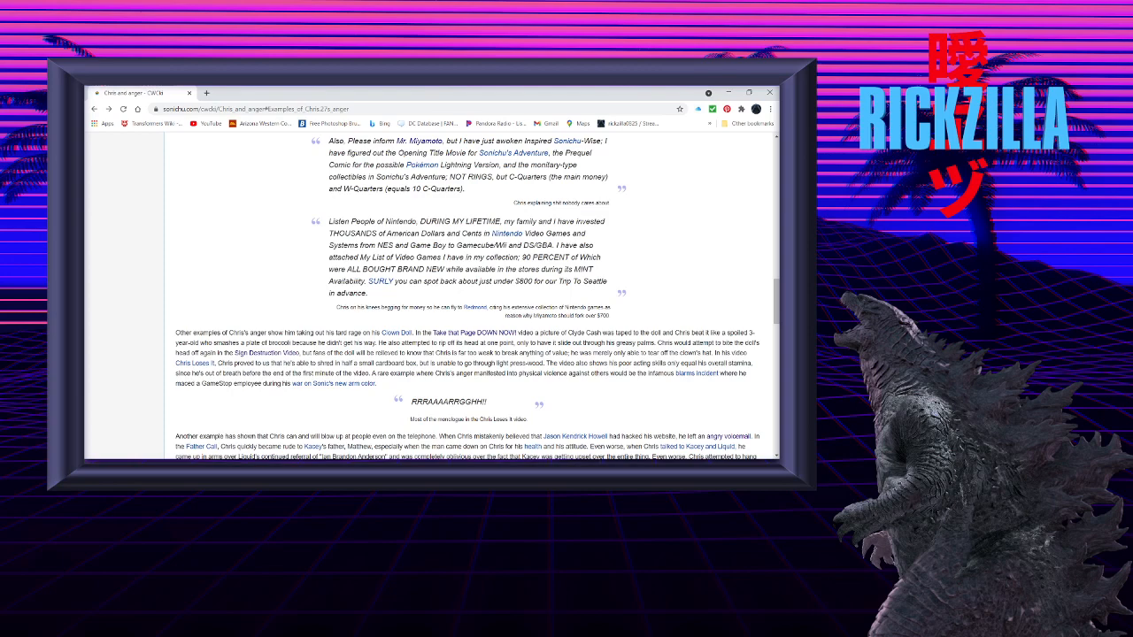
Scroll past the telephone paragraph to the Asperger's syndrome passage and its 'IF ANYTHING' quote.
scroll("down", 3)
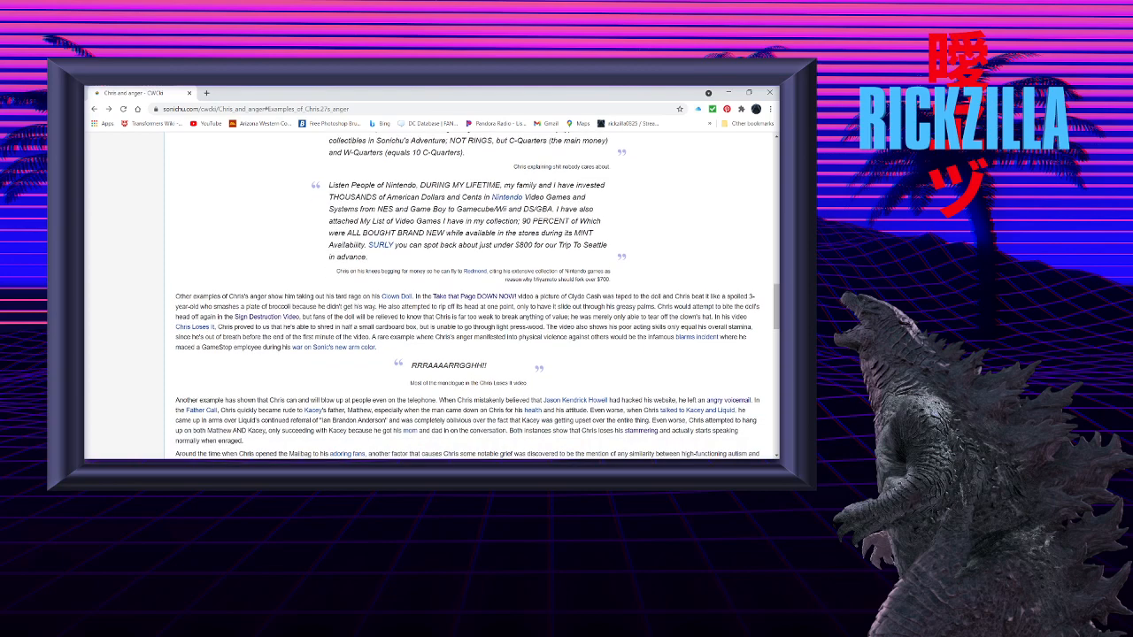
scroll("down", 3)
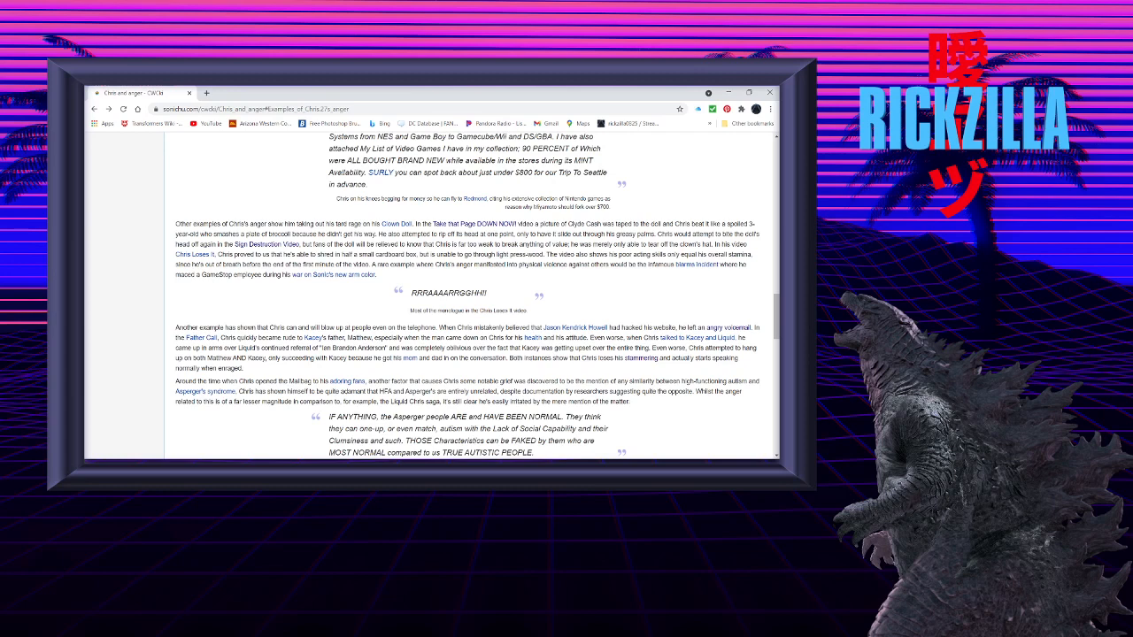
Scroll into the Decline of the tard raging section's medication and trolling paragraphs.
scroll("down", 3)
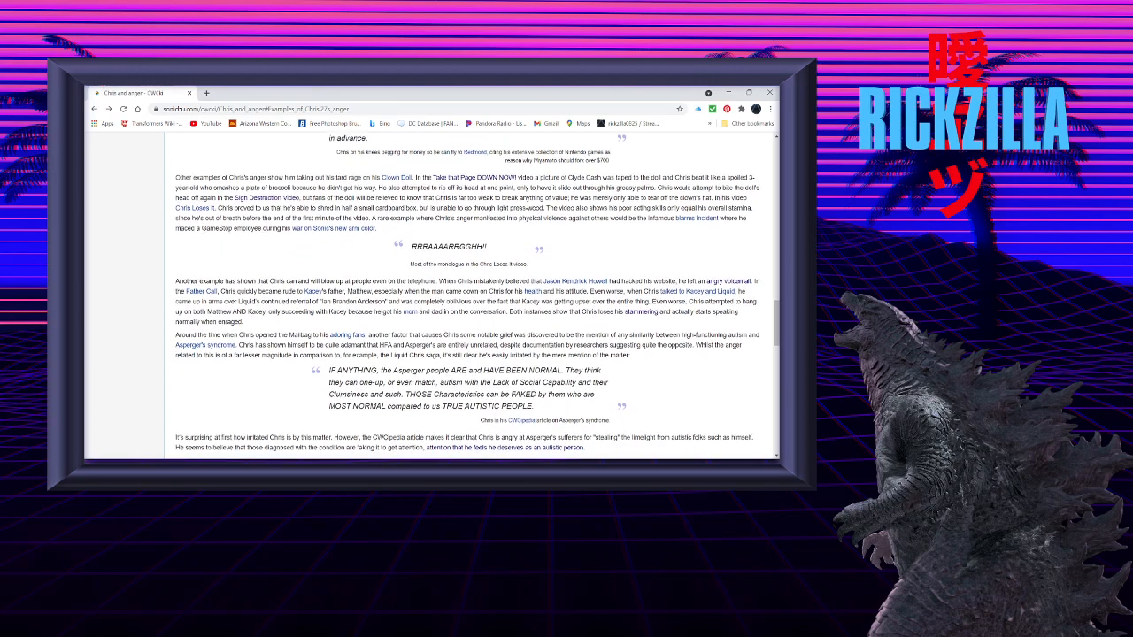
scroll("down", 3)
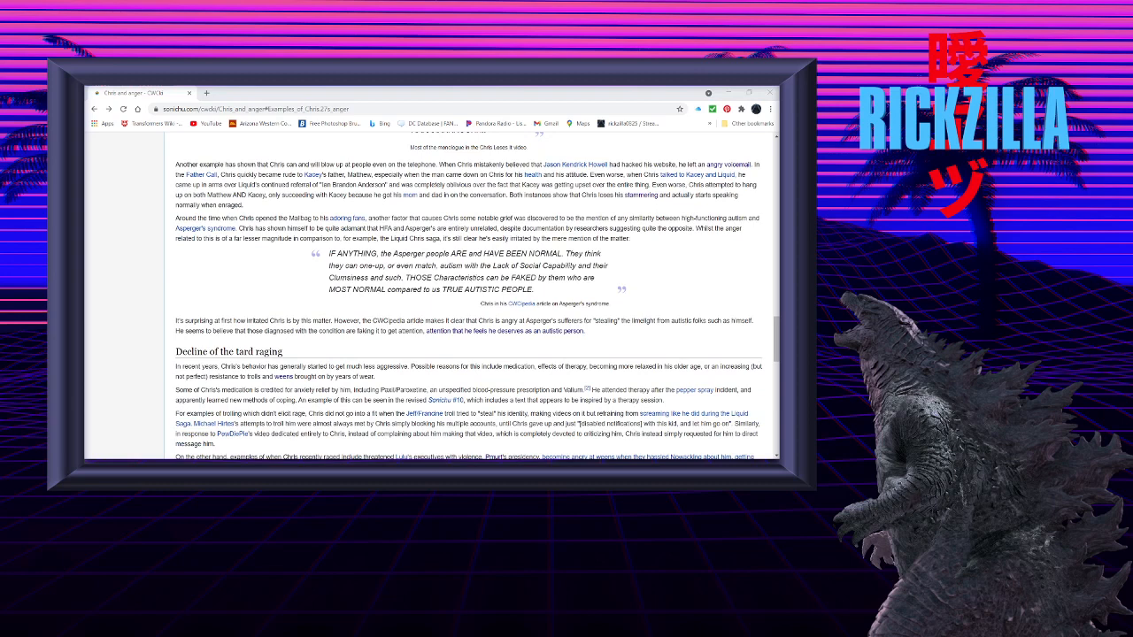
scroll("down", 3)
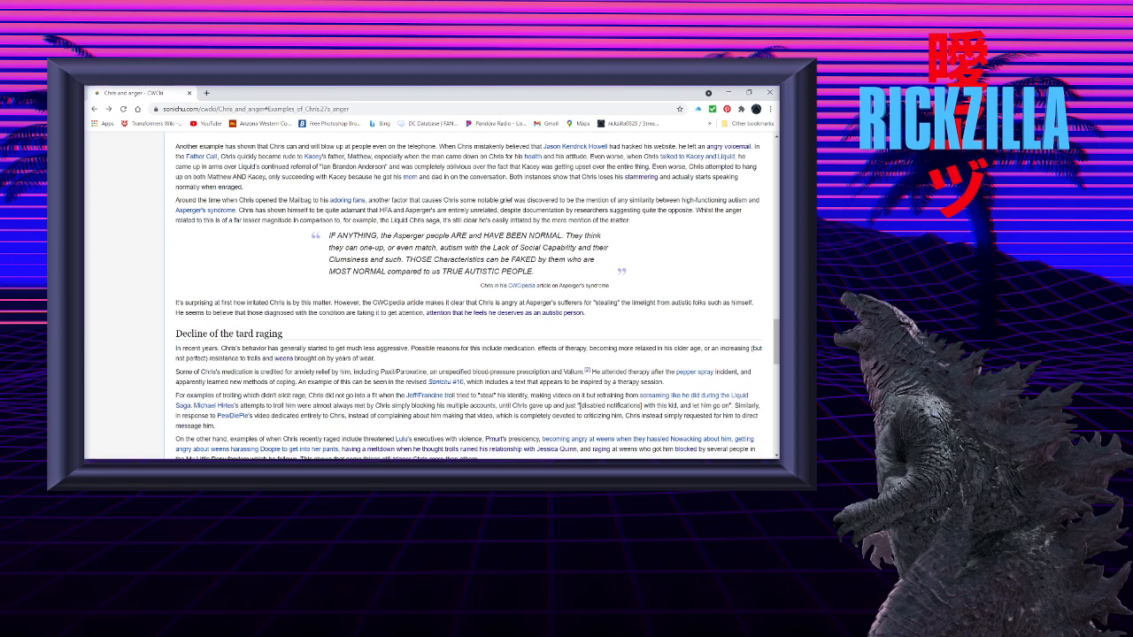
Return to the article top showing the Evolution of Rage video and contents list.
scroll("down", 3)
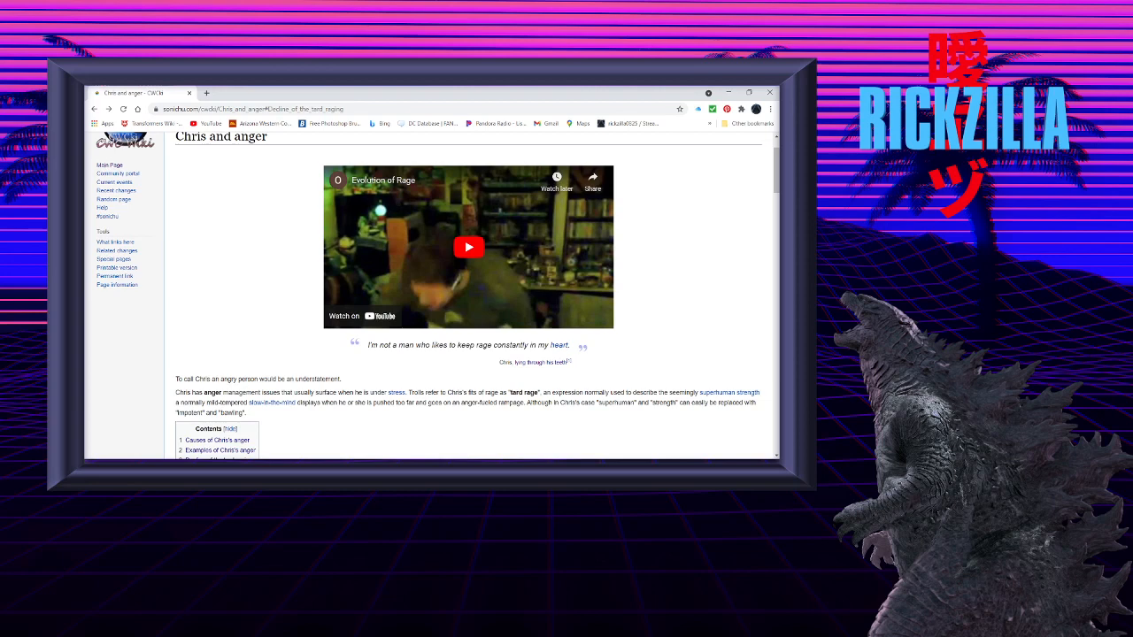
Play the embedded Evolution of Rage video, then scroll to the contents and Causes of Chris's anger.
left_click(468, 247)
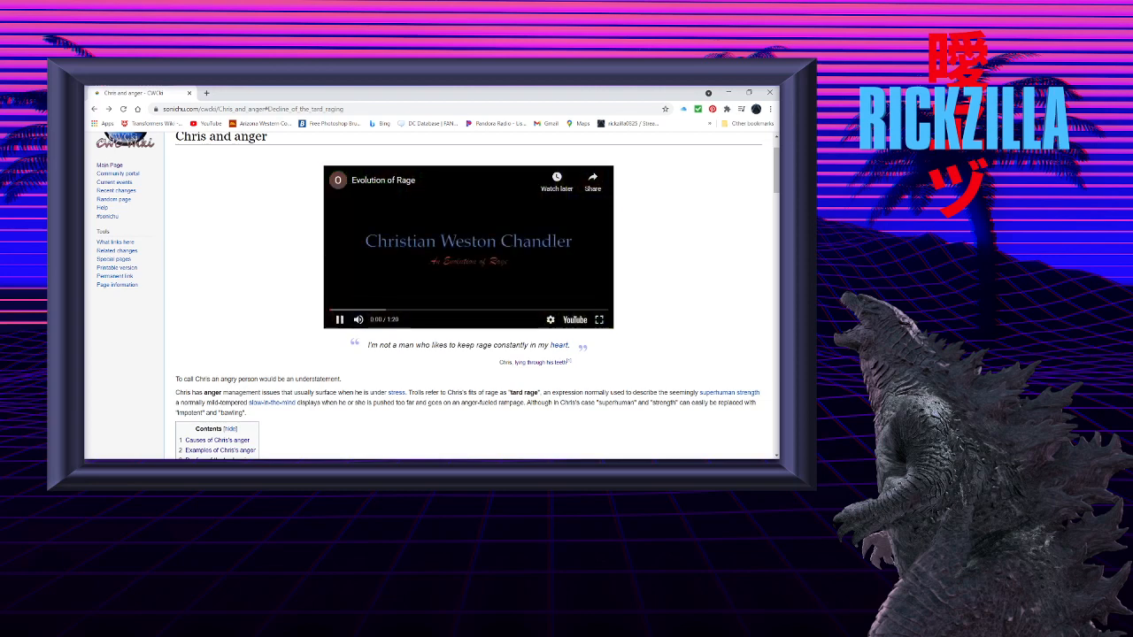
left_click(339, 319)
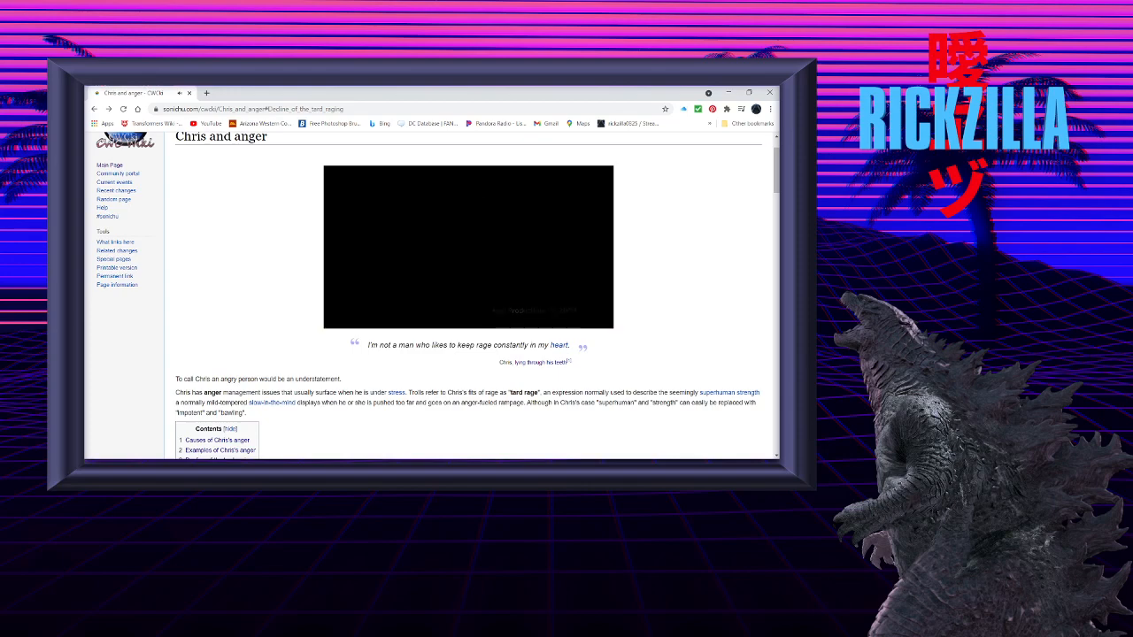
scroll("down", 3)
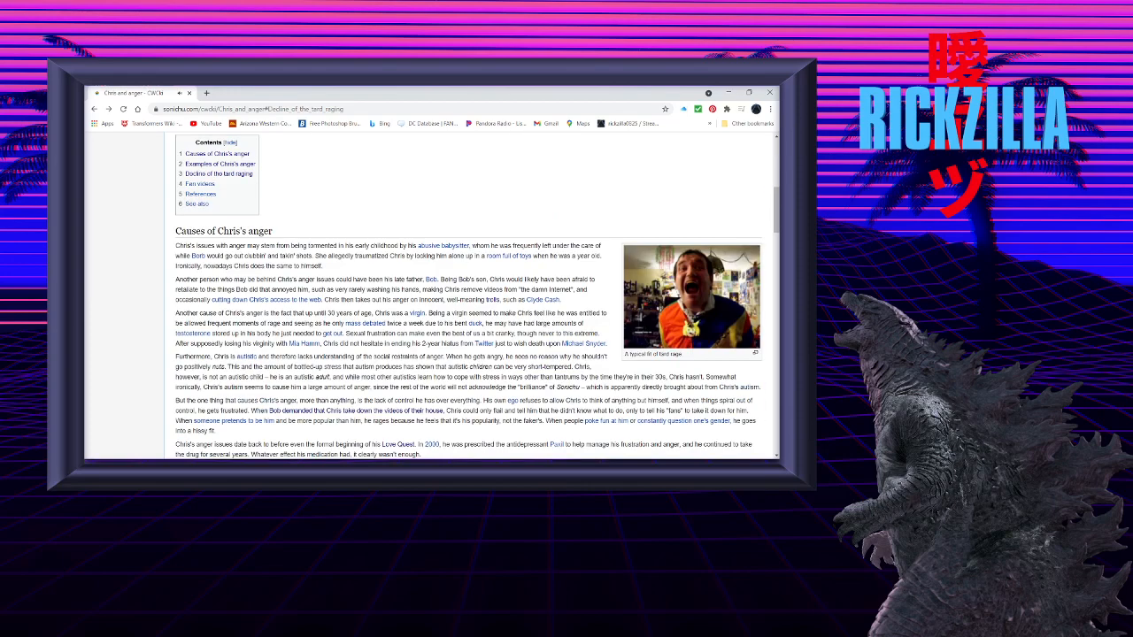